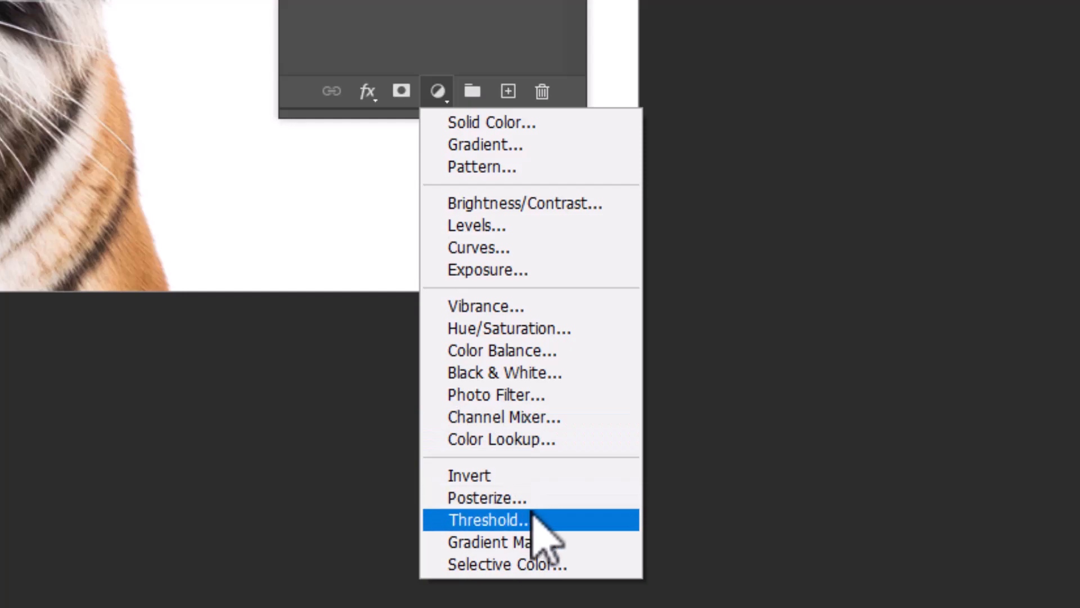
# Step: Add a Threshold adjustment layer and lower its level until the tiger's stripes read clearly
pyautogui.click(487, 520)
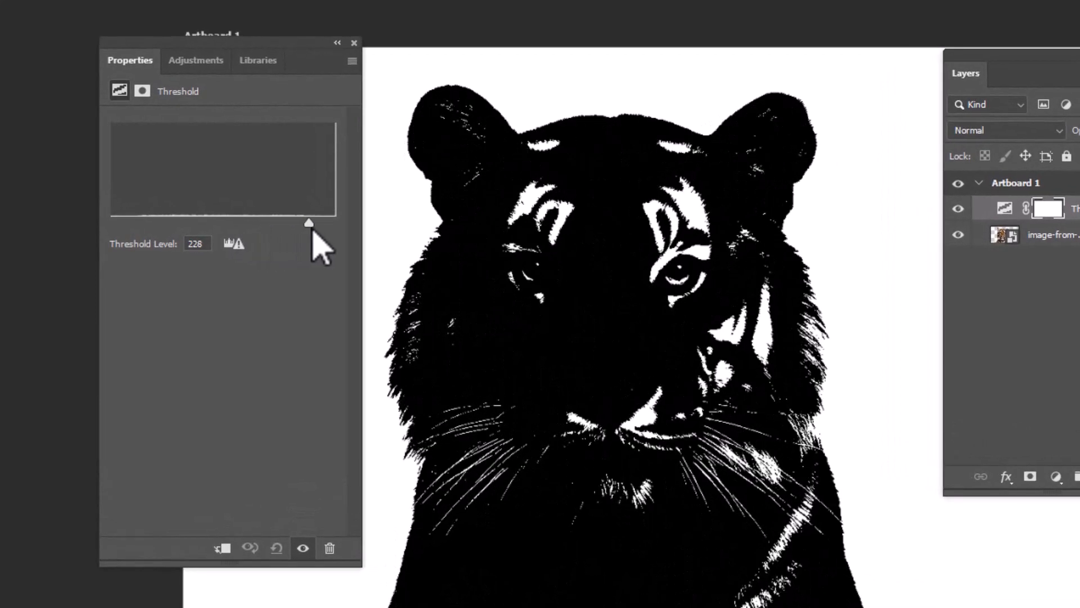
pyautogui.moveTo(308, 222); pyautogui.dragTo(198, 221)
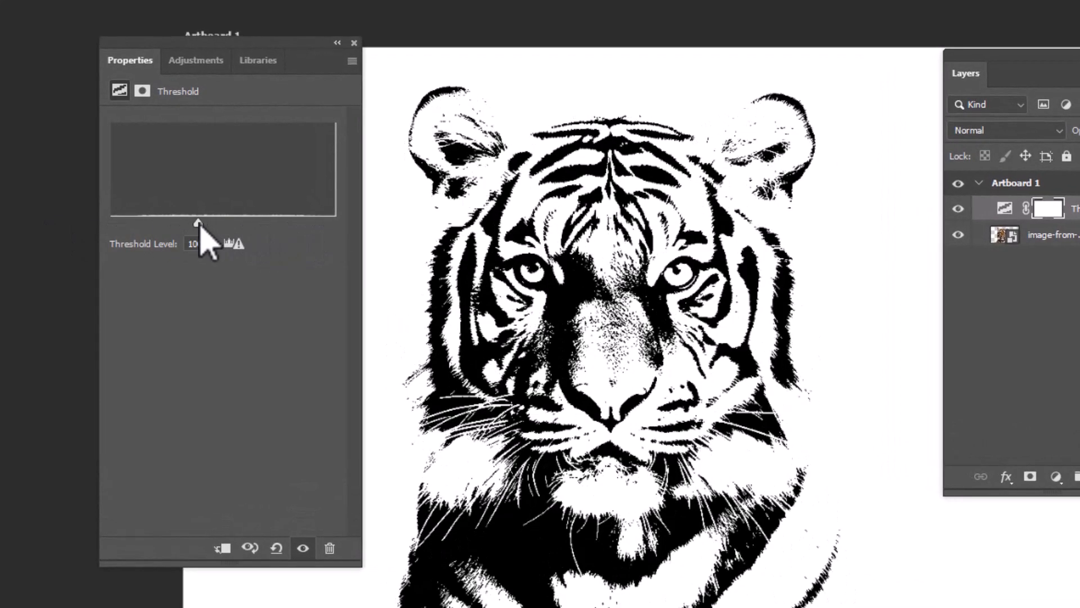
pyautogui.moveTo(198, 221); pyautogui.dragTo(216, 221)
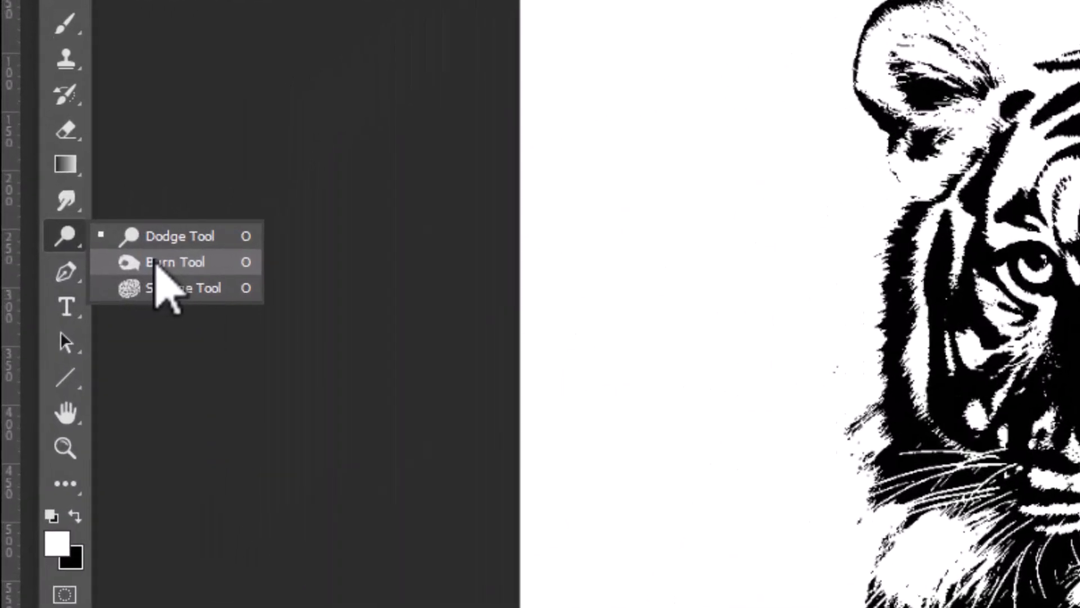
# Step: Switch to the Burn Tool and confirm rasterizing the tiger's smart-object layer
pyautogui.click(174, 262)
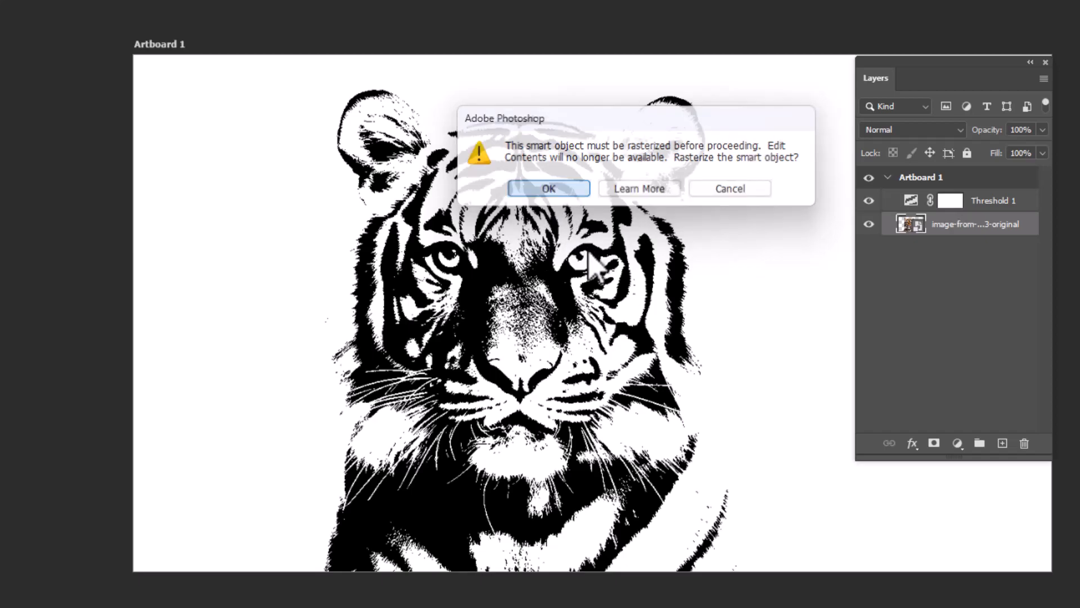
pyautogui.click(548, 188)
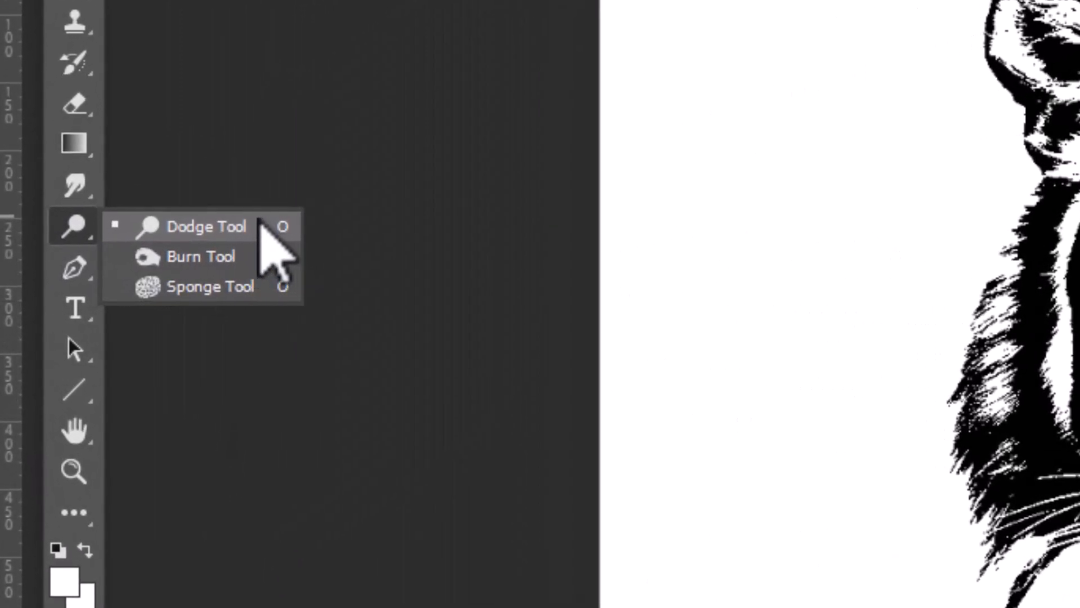
# Step: Switch to the Dodge Tool to lighten areas of the tiger's face
pyautogui.click(205, 226)
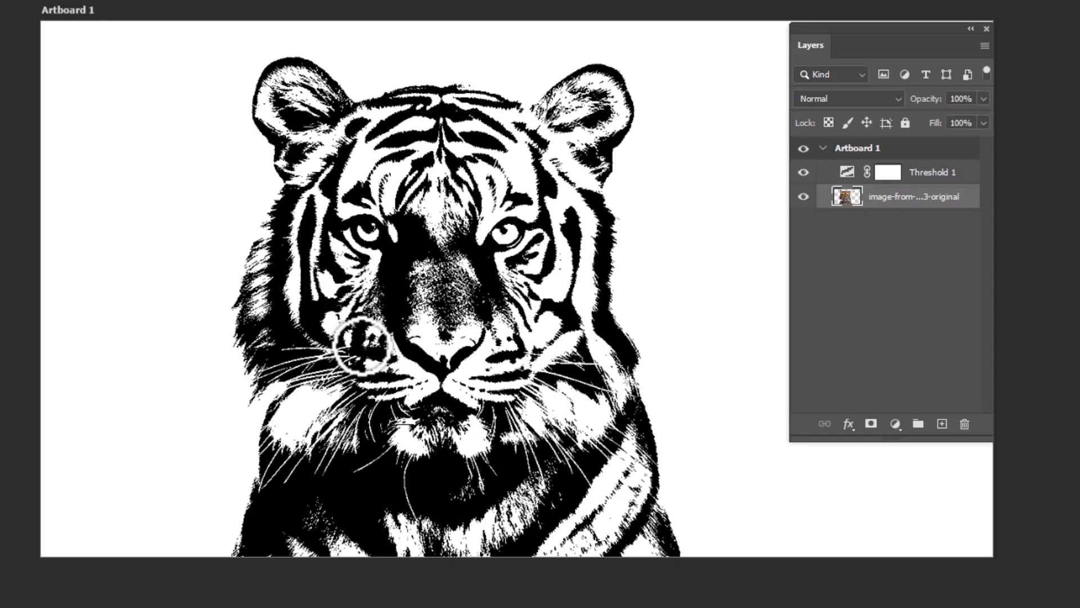
pyautogui.moveTo(468, 393)
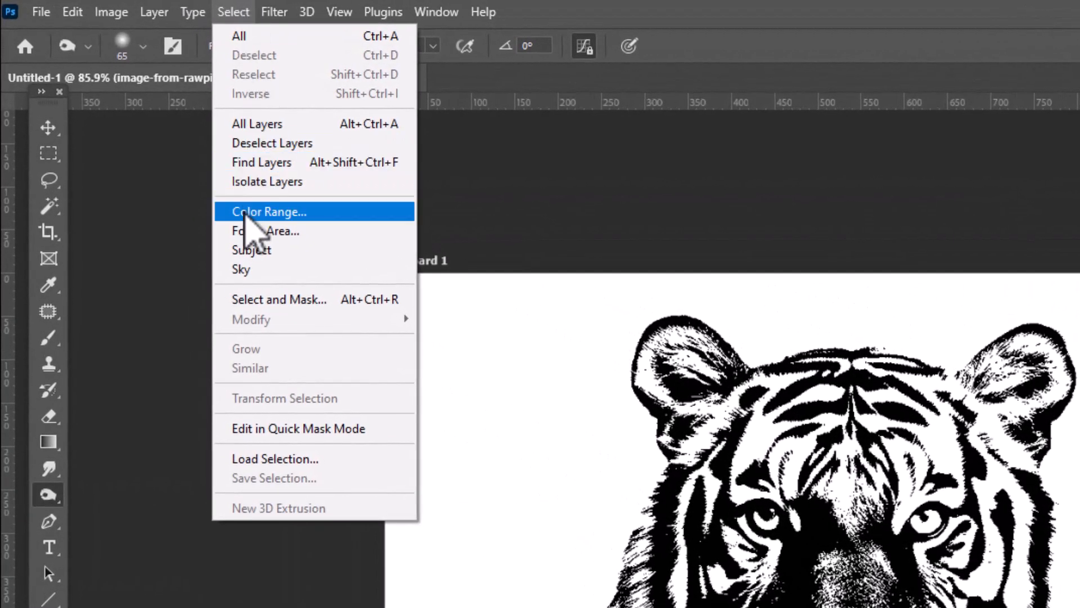
# Step: Use Color Range to select the white tones of the tiger drawing, then deselect with Ctrl+D
pyautogui.click(269, 212)
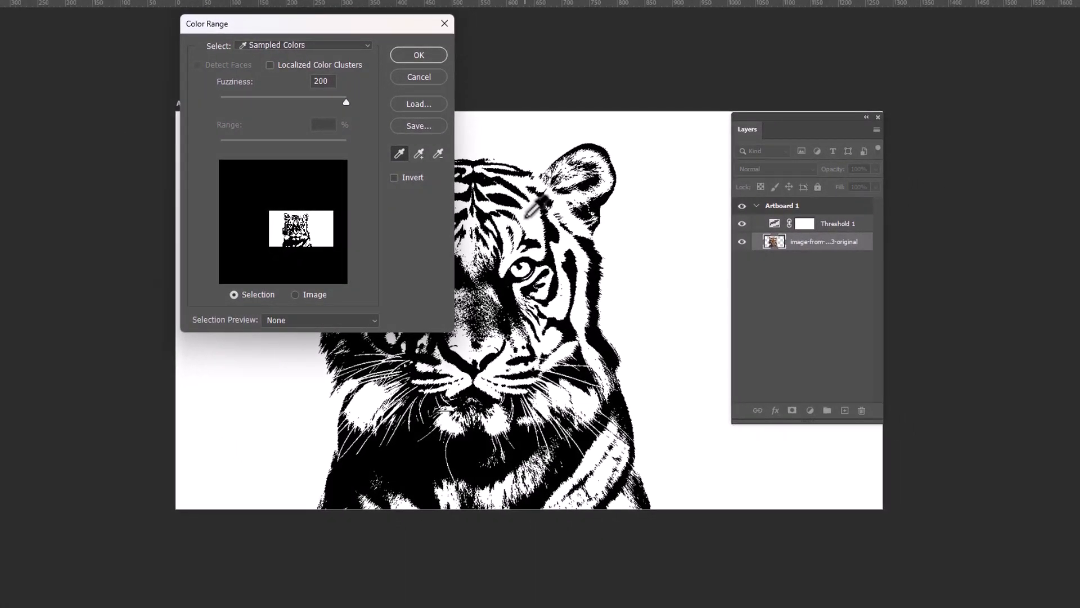
pyautogui.click(419, 54)
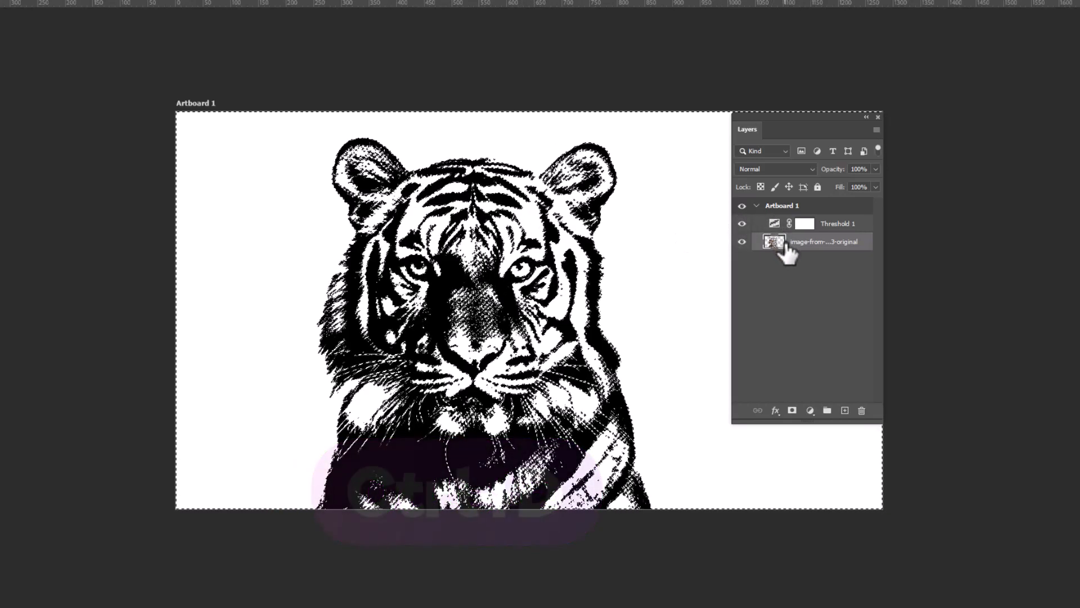
pyautogui.press('ctrl+d')
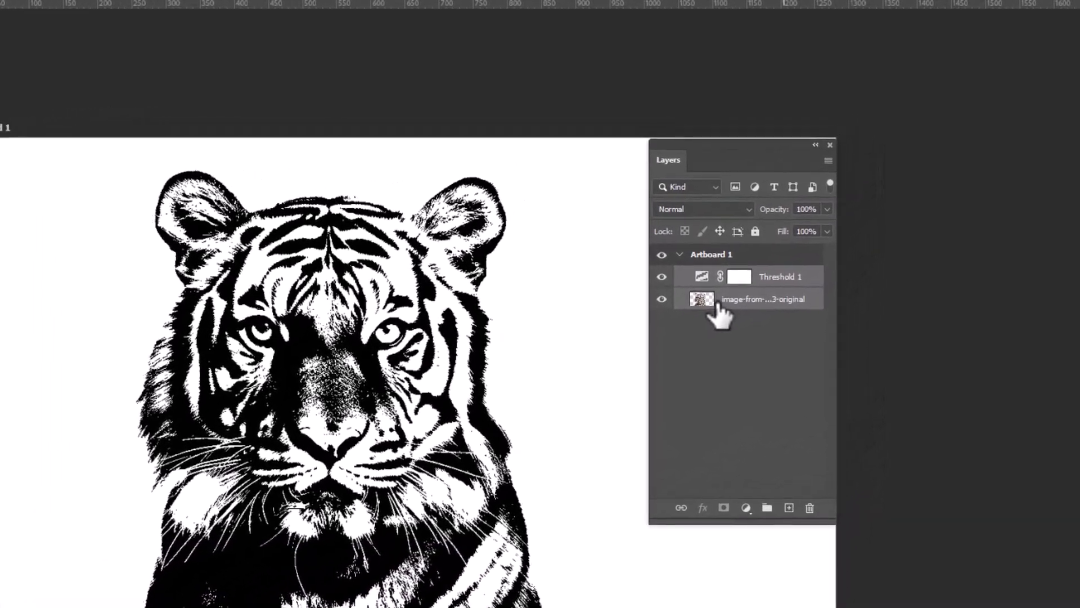
# Step: Merge the visible layers into a single black-and-white tiger layer
pyautogui.rightClick(747, 298)
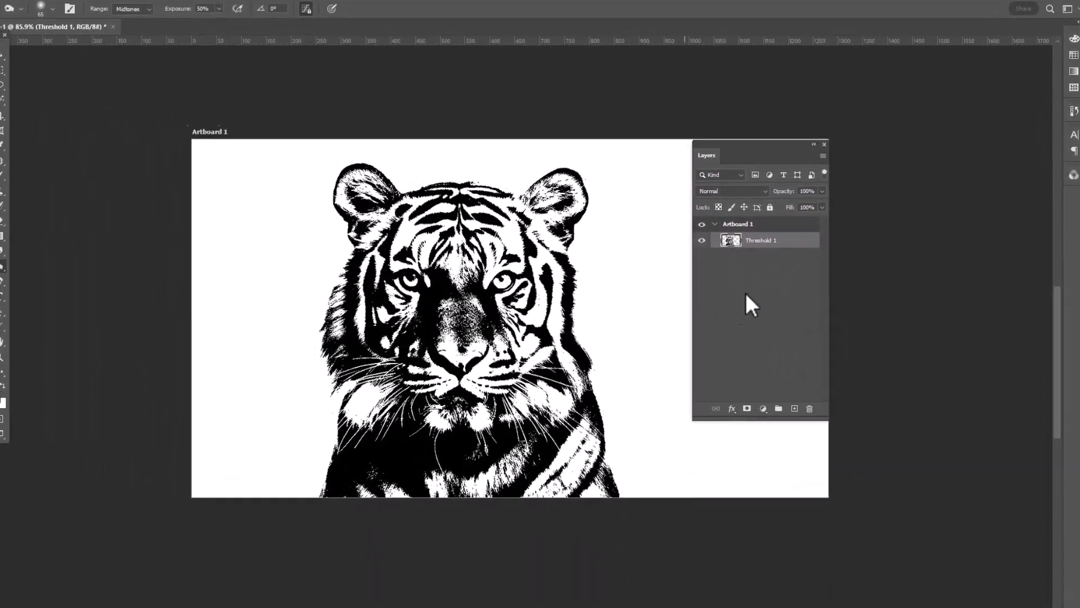
pyautogui.click(733, 407)
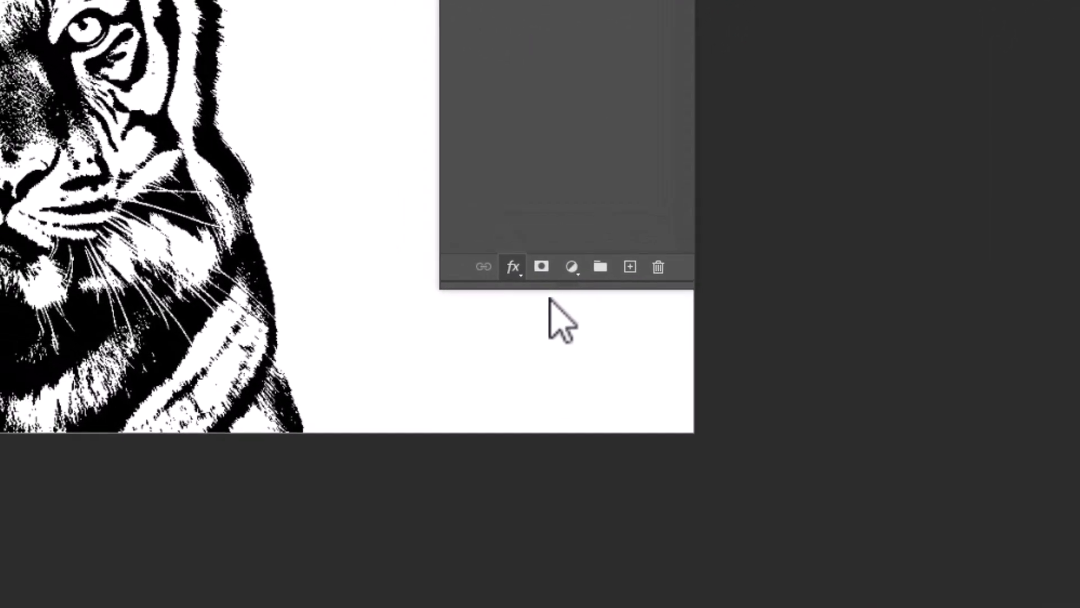
# Step: Add a Color Overlay layer style and choose a lighter blue as its color
pyautogui.click(511, 267)
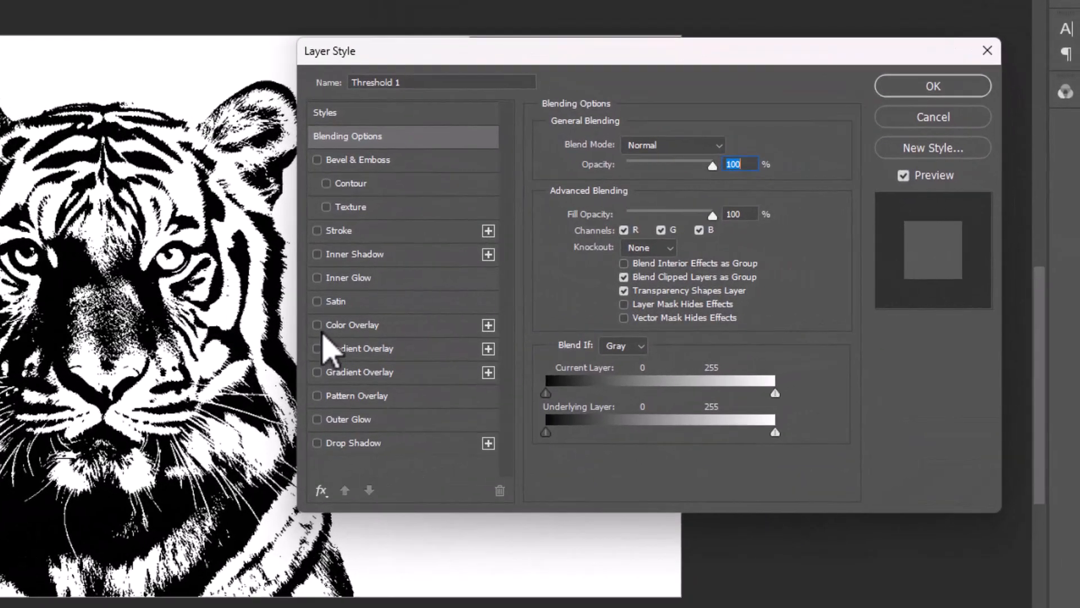
pyautogui.click(316, 324)
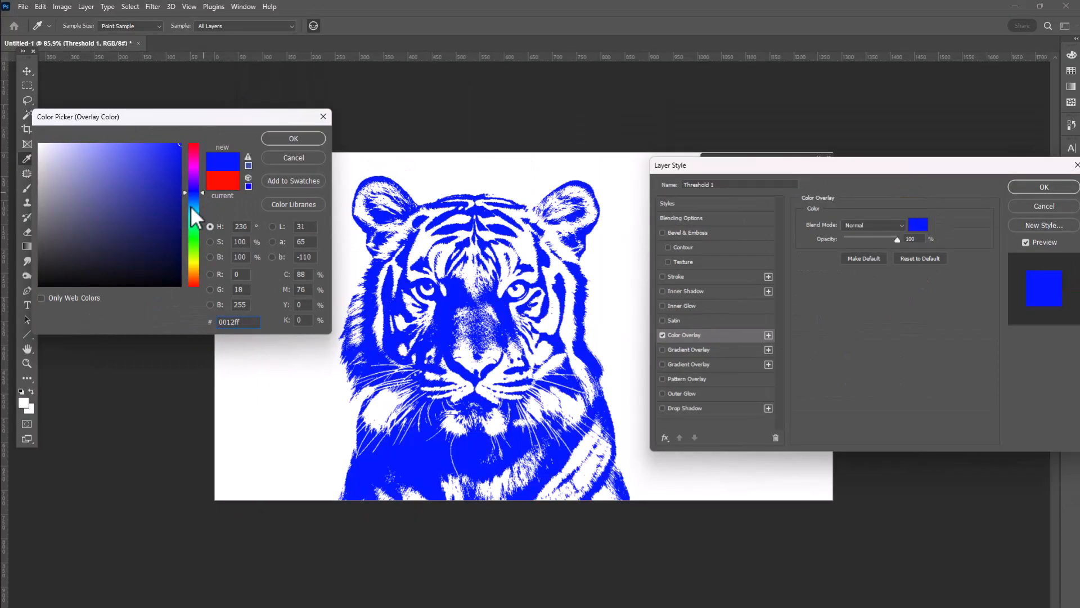
pyautogui.click(195, 207)
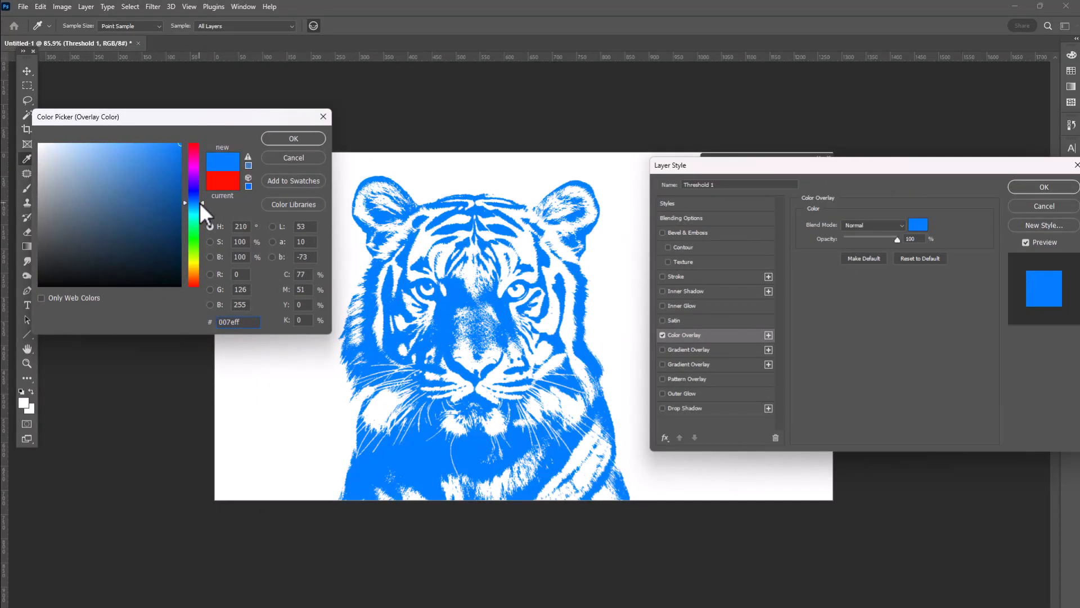